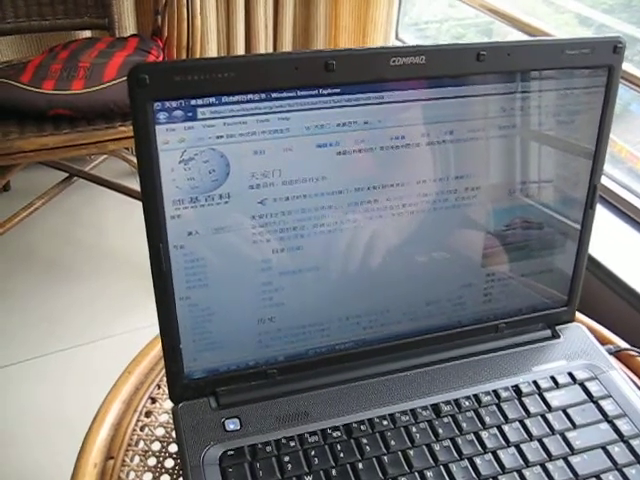
scroll("down", 3)
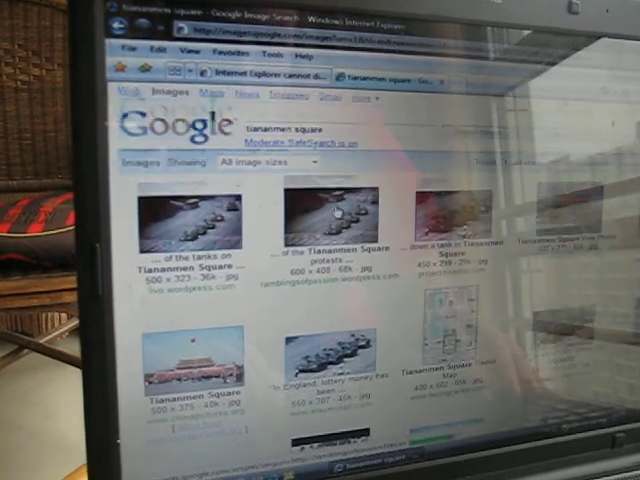
scroll("down", 3)
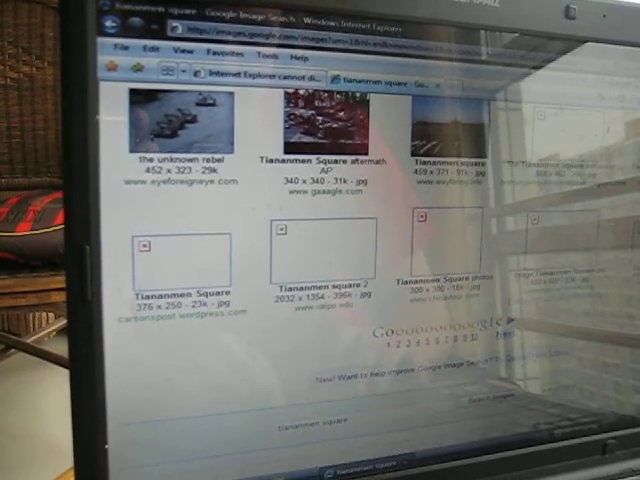